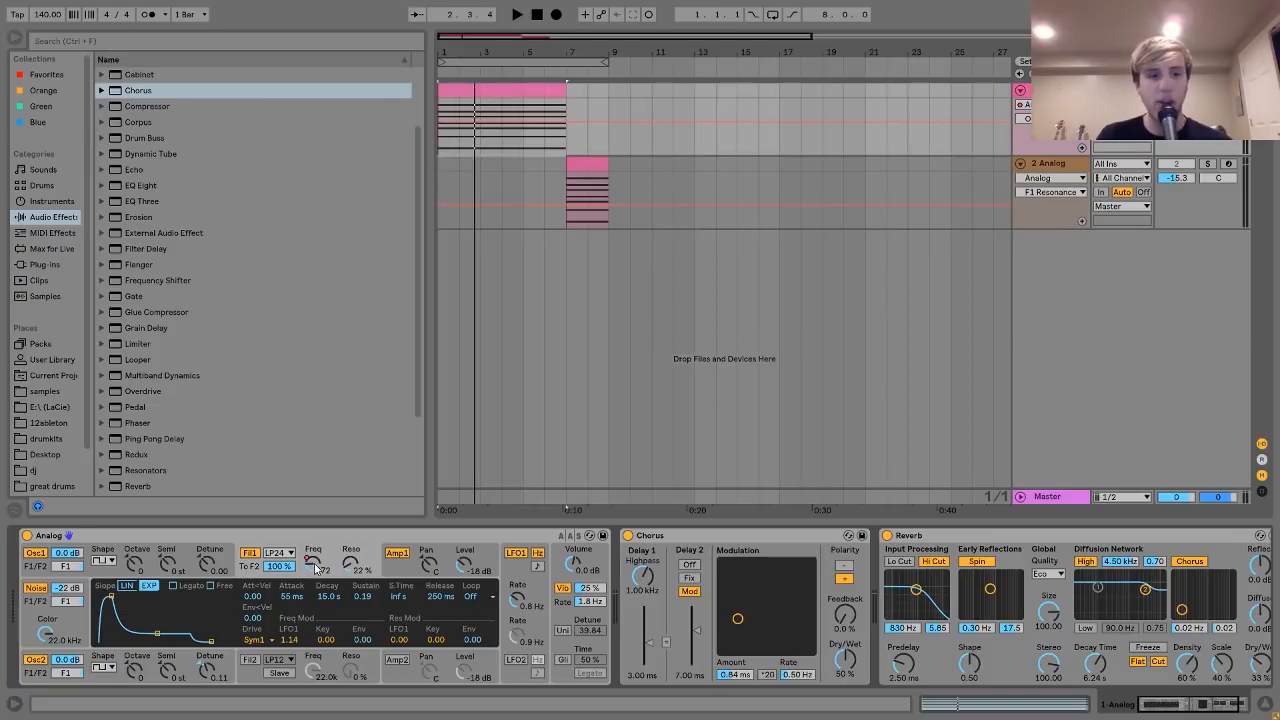
- Show the Filter 1 Freq automation envelope across the first pad clip
{"action": "right_click", "coordinate": [313, 568]}
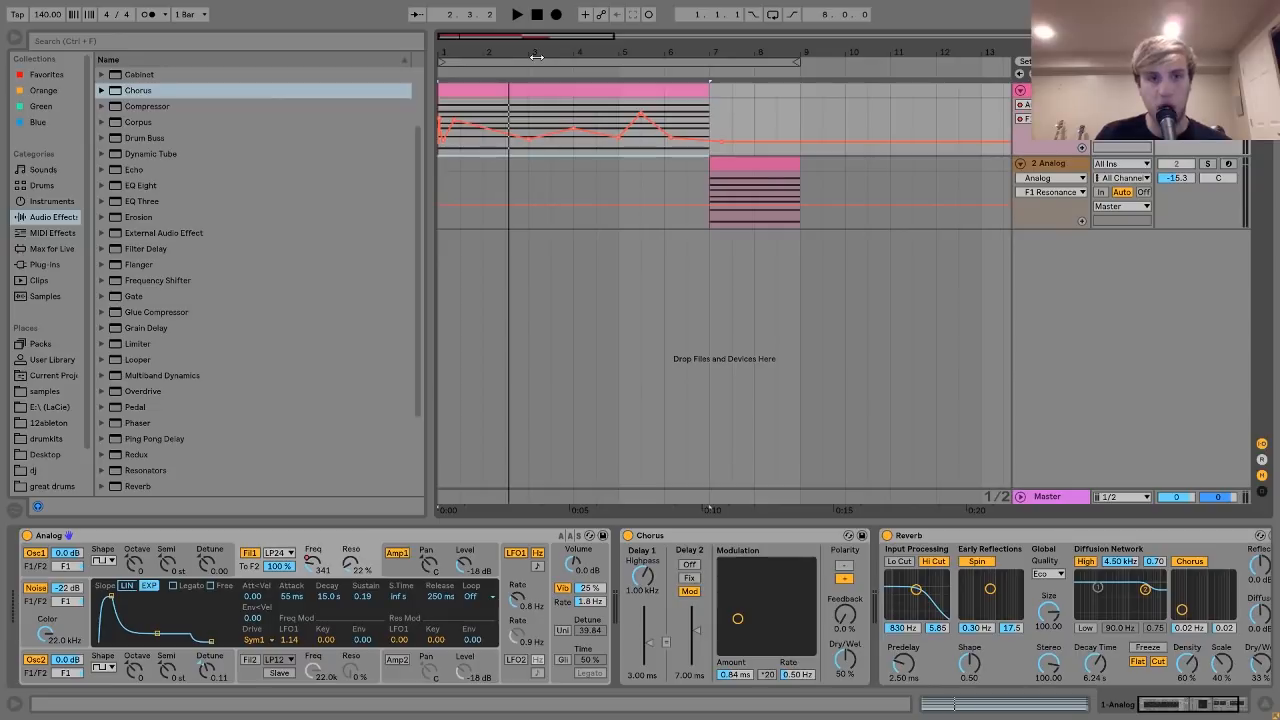
{"action": "mouse_move", "coordinate": [421, 666]}
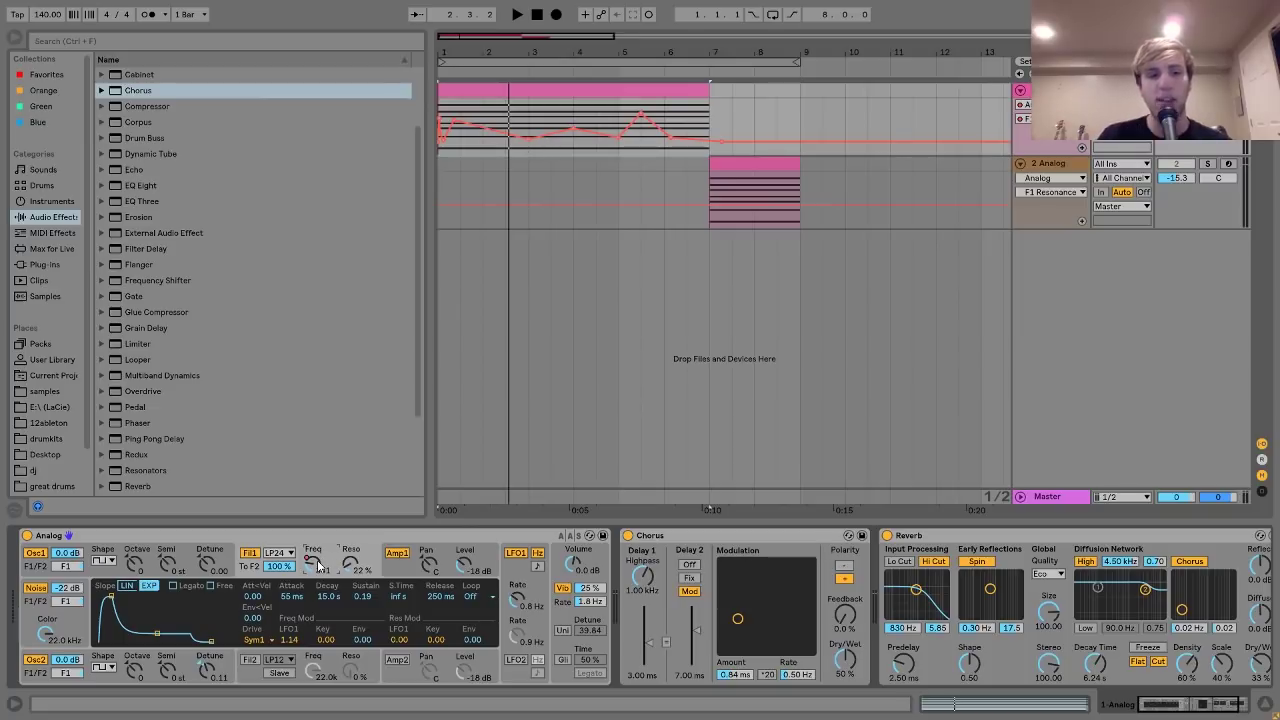
- Play the first pad and display Analog's Amp1 envelope with 5 ms attack
{"action": "left_click", "coordinate": [517, 14]}
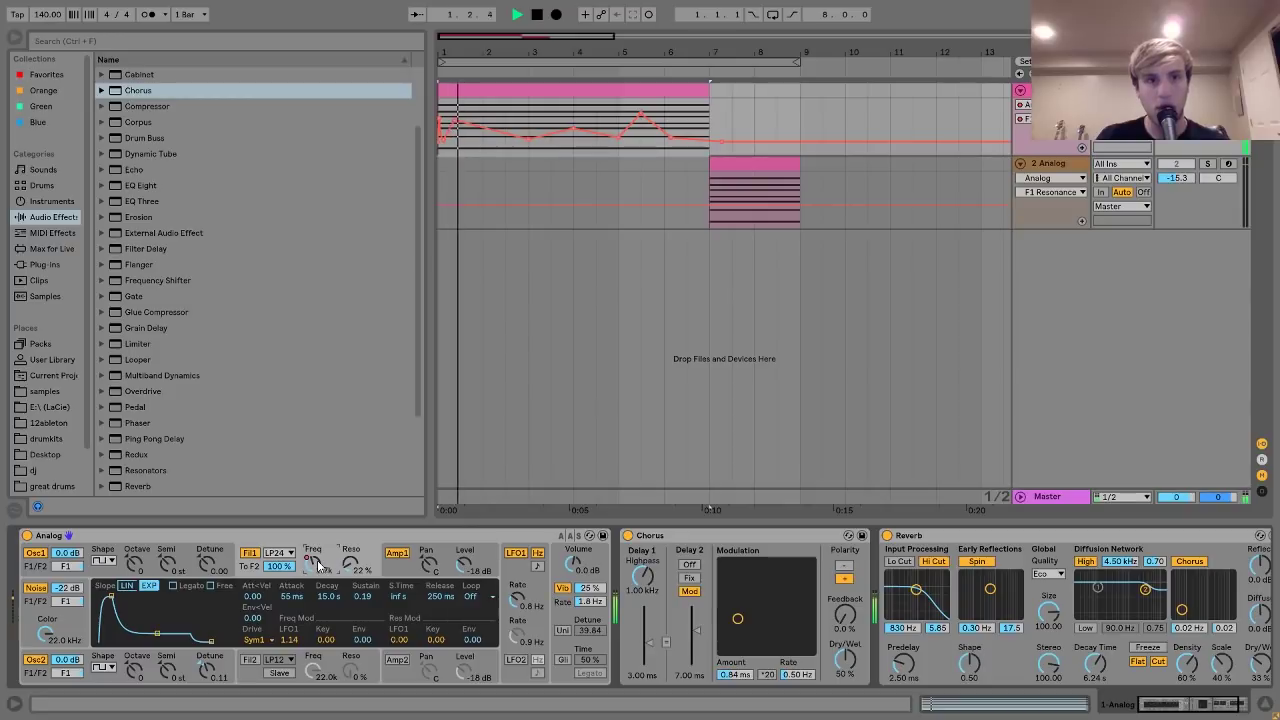
{"action": "left_click", "coordinate": [516, 15]}
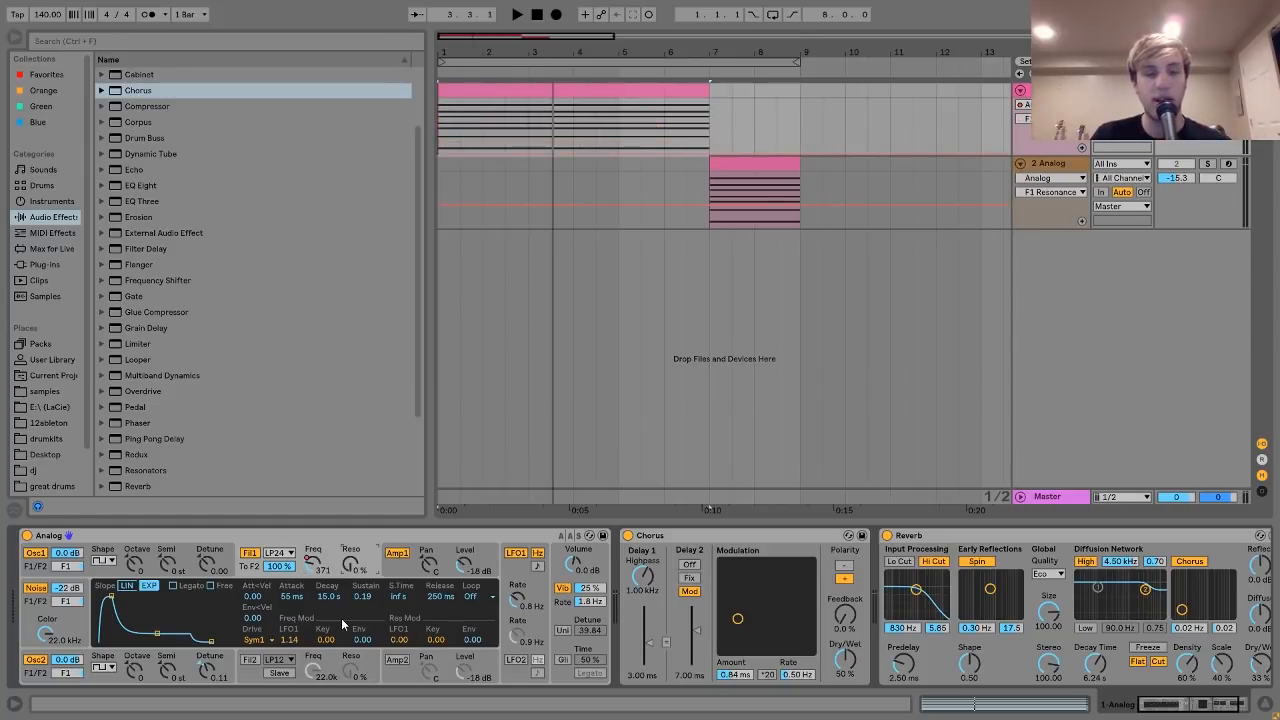
{"action": "left_click", "coordinate": [518, 14]}
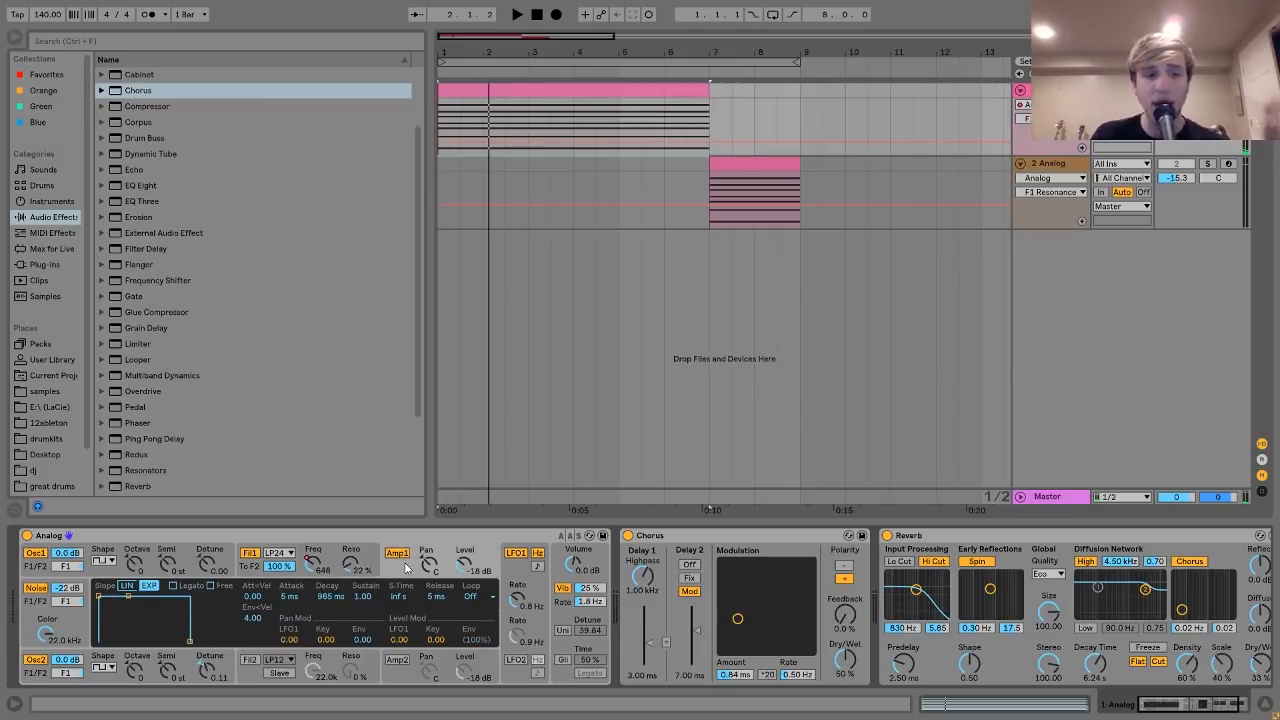
{"action": "mouse_move", "coordinate": [98, 618]}
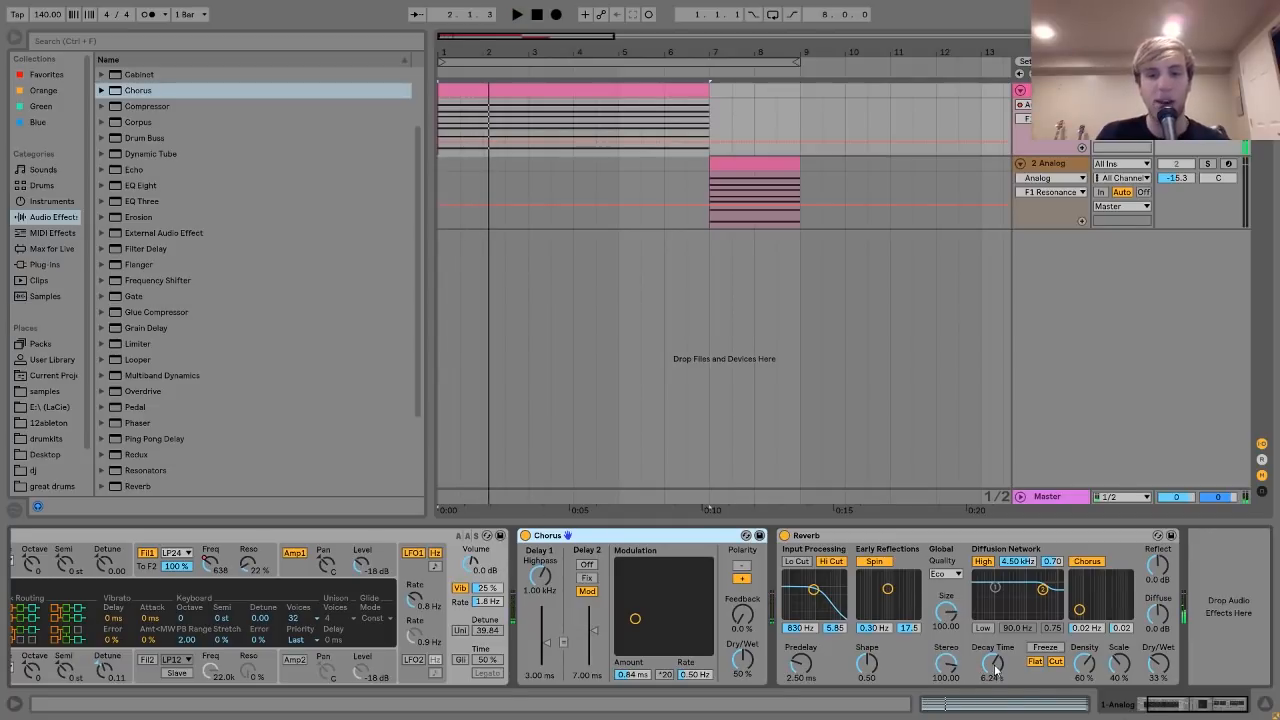
{"action": "left_click", "coordinate": [518, 14]}
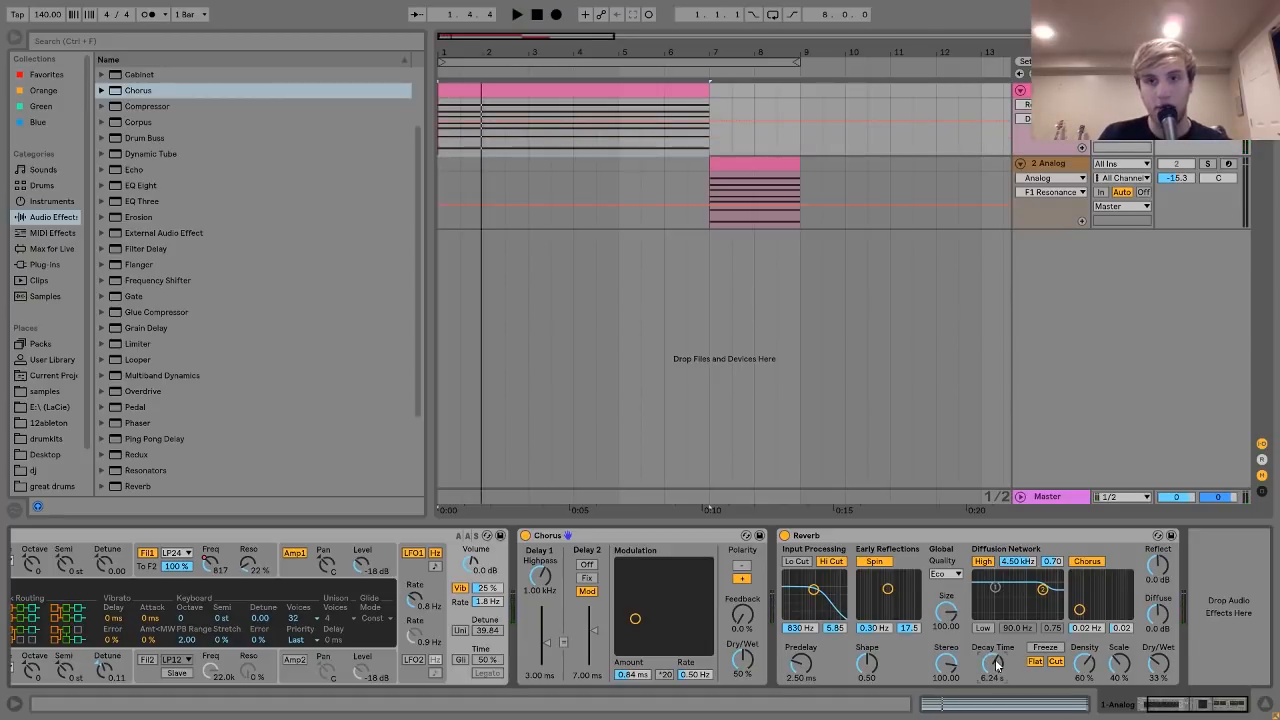
{"action": "mouse_move", "coordinate": [887, 549]}
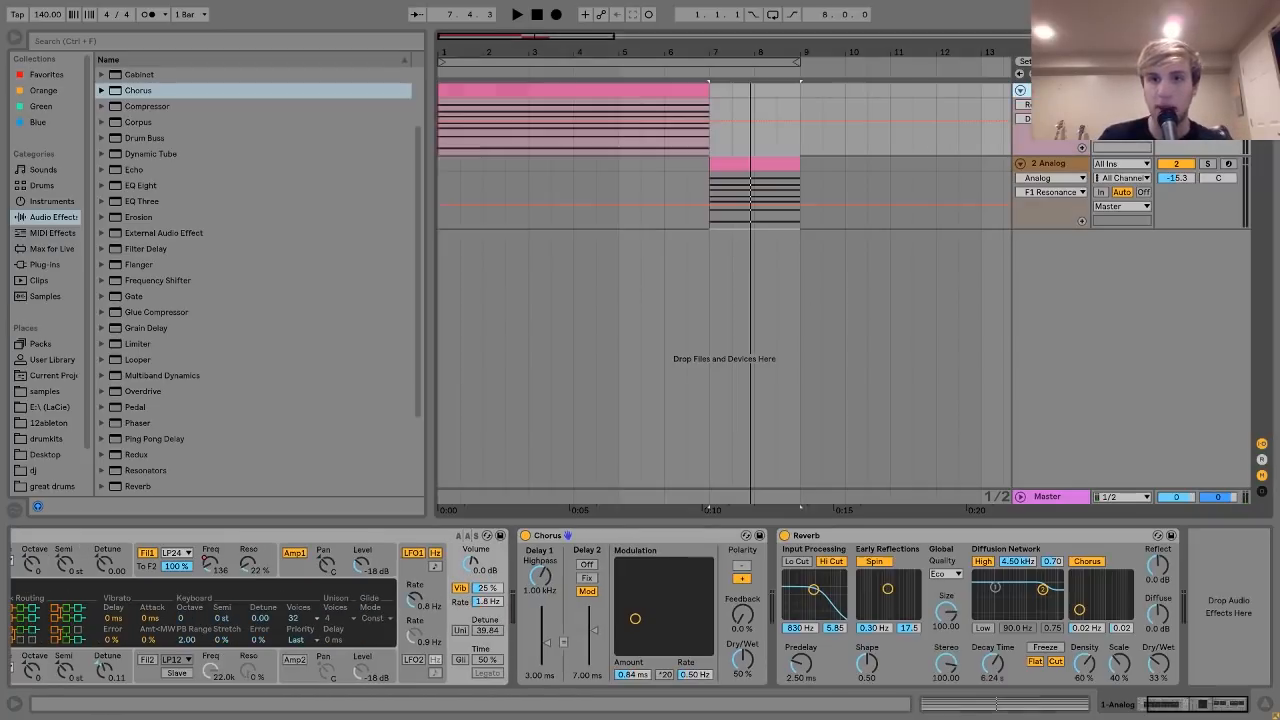
- Select the 2 Analog track to view its synth and Chorus, then play it
{"action": "left_click", "coordinate": [1052, 163]}
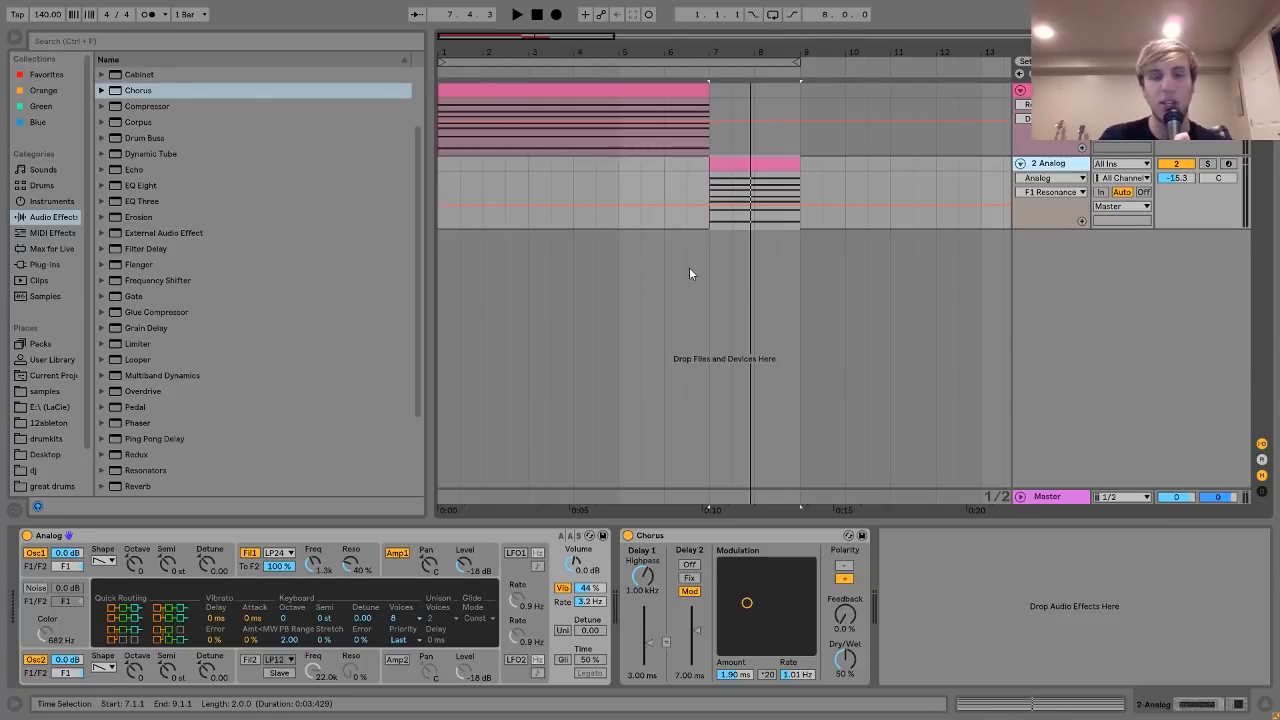
{"action": "mouse_move", "coordinate": [684, 283]}
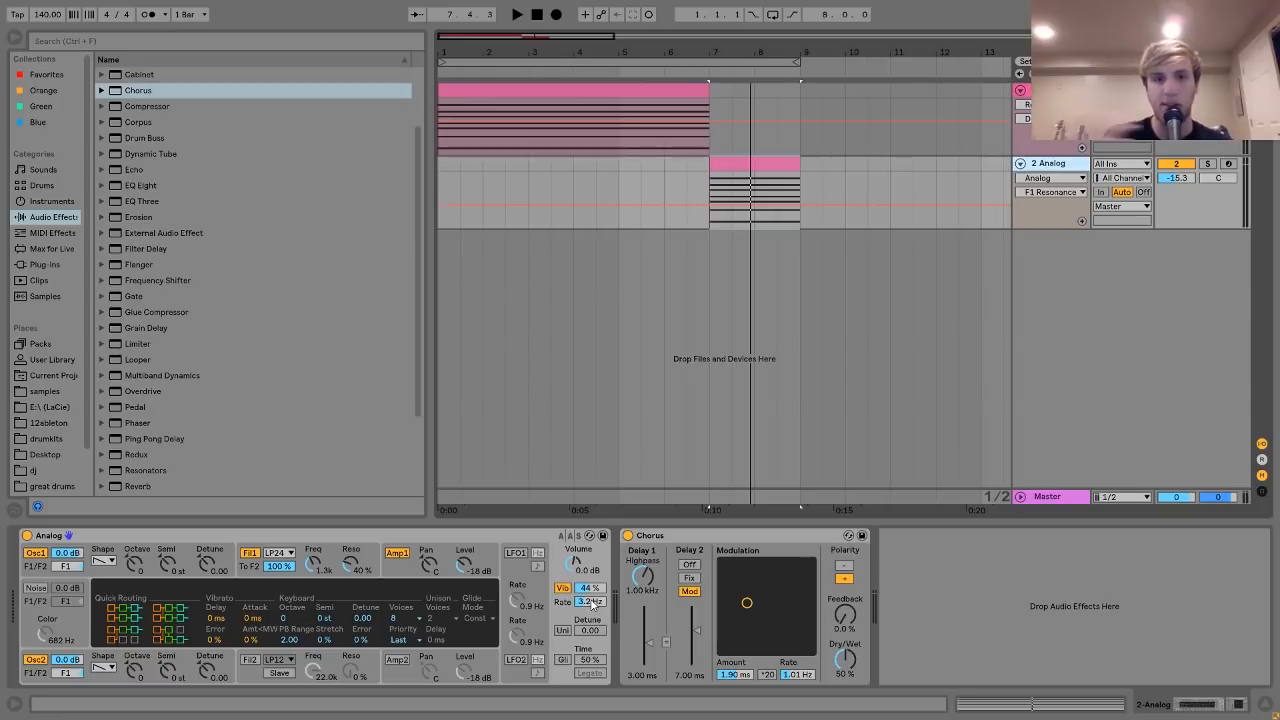
{"action": "left_click", "coordinate": [516, 14]}
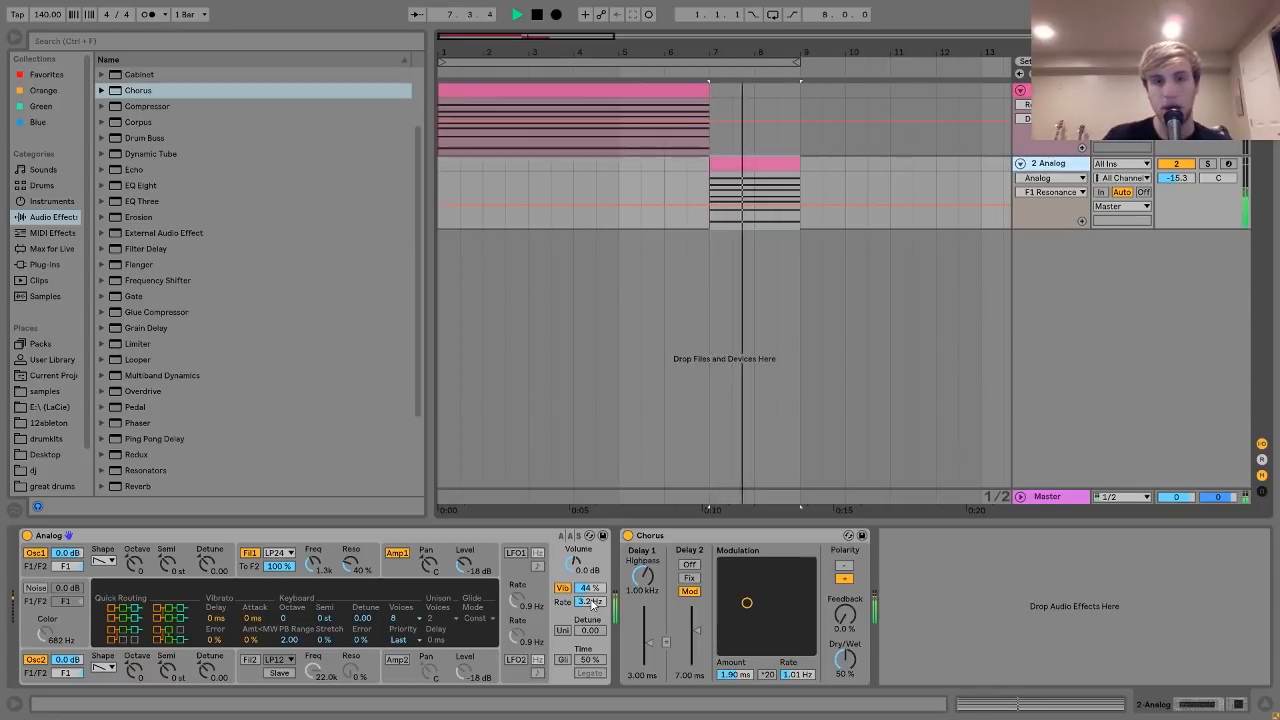